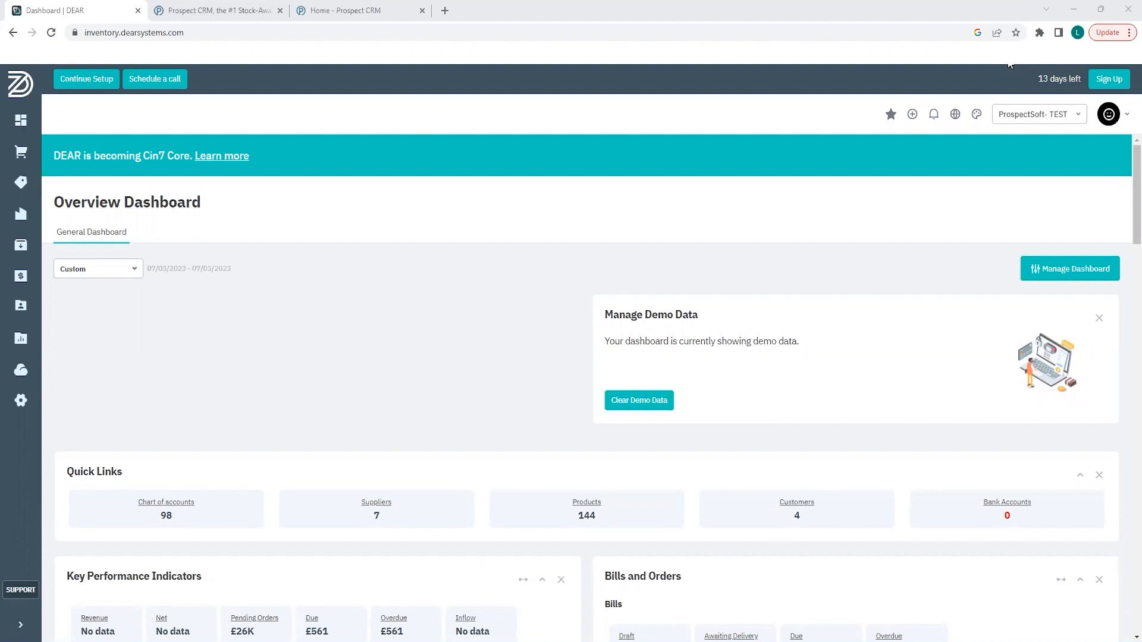
{"action": "mouse_move", "coordinate": [599, 89]}
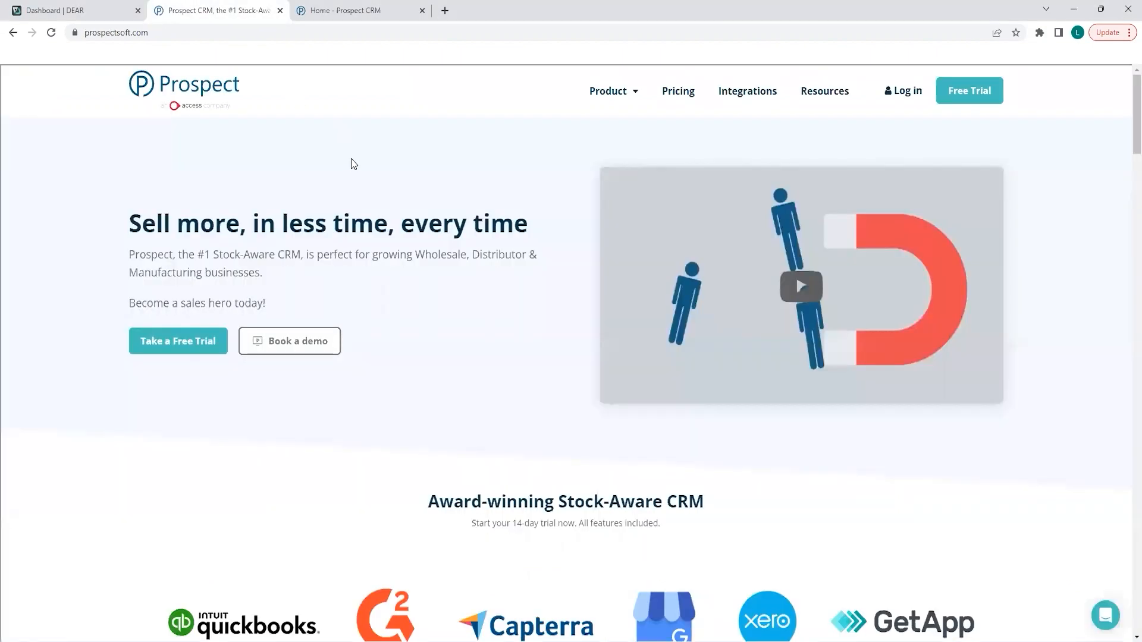
{"action": "mouse_move", "coordinate": [911, 78]}
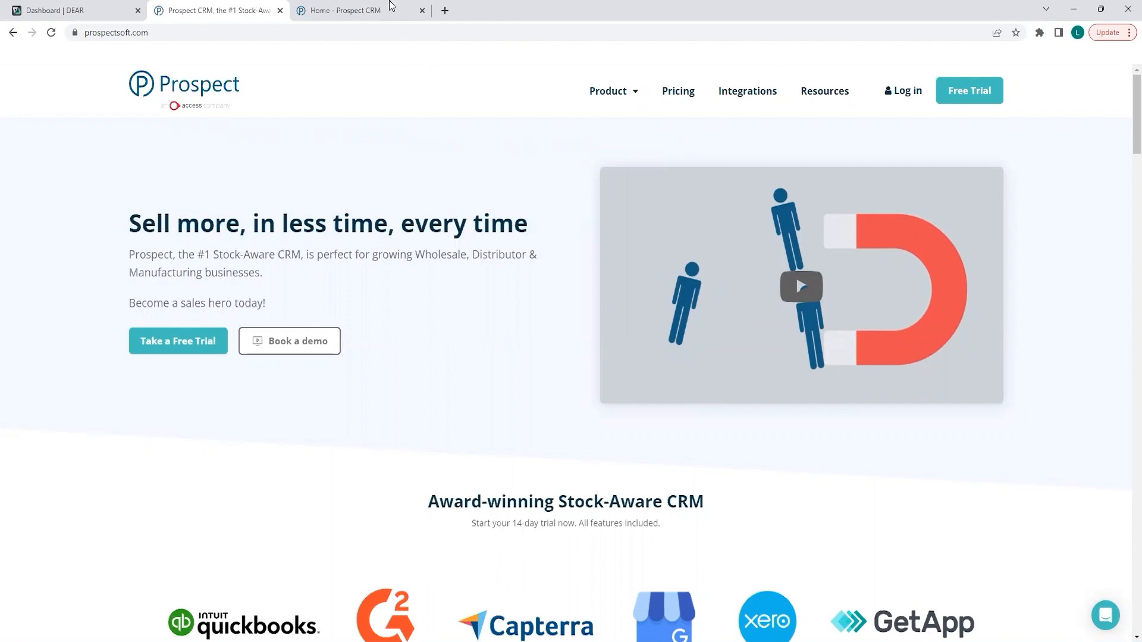
Switch to the Home - Prospect CRM tab showing the Account Manager Dashboard
{"action": "left_click", "coordinate": [356, 11]}
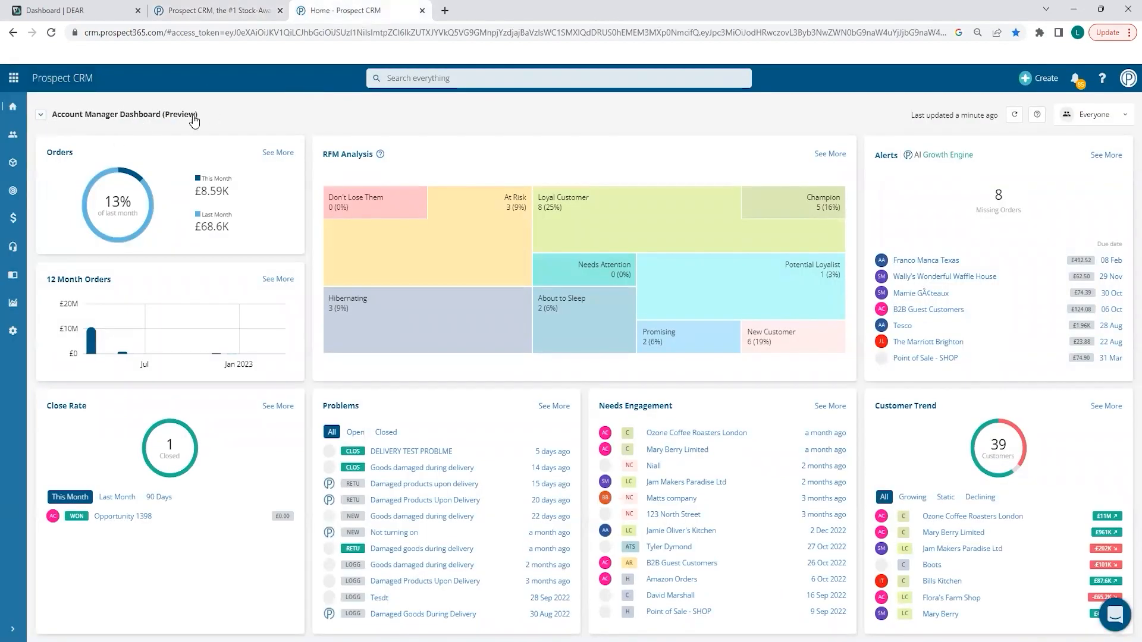
{"action": "mouse_move", "coordinate": [257, 133]}
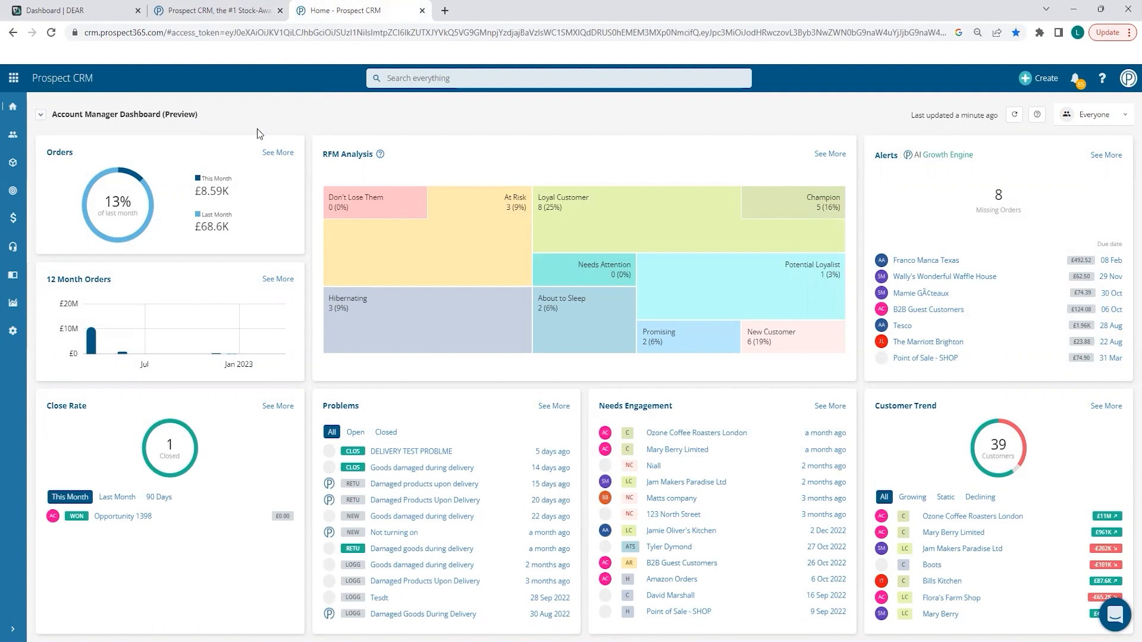
{"action": "mouse_move", "coordinate": [312, 142]}
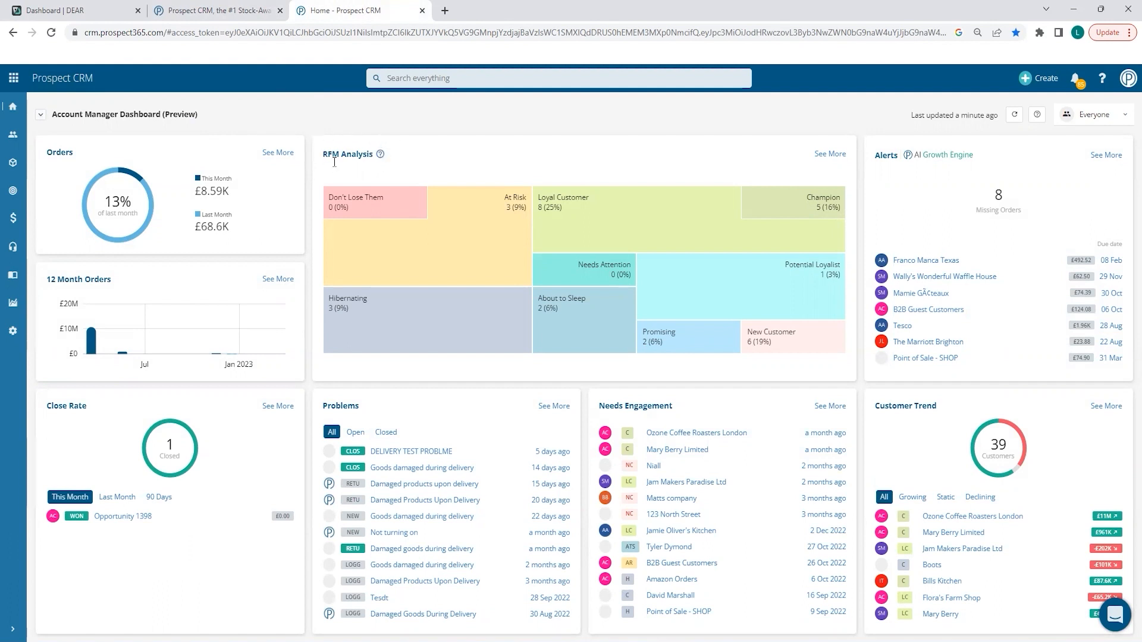
{"action": "mouse_move", "coordinate": [392, 173]}
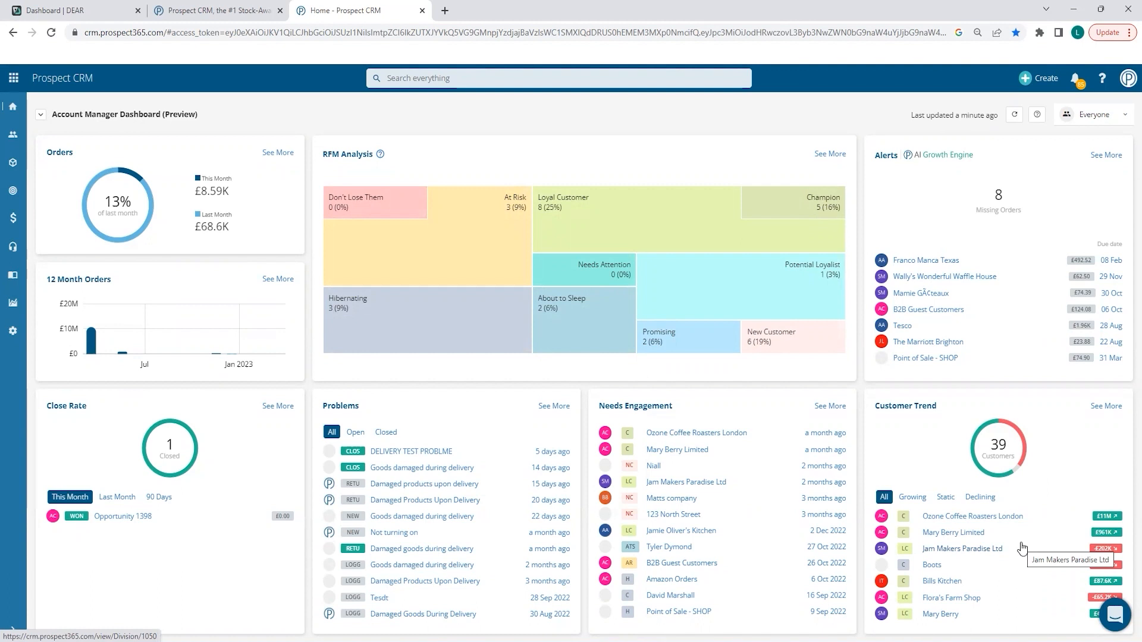
{"action": "mouse_move", "coordinate": [1051, 251]}
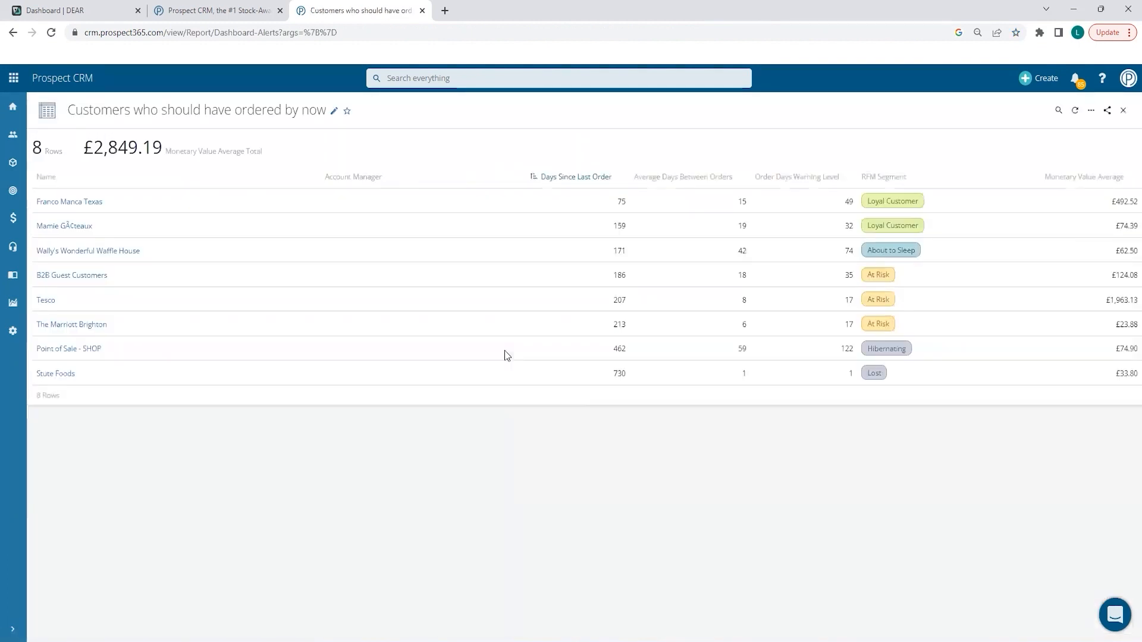
{"action": "mouse_move", "coordinate": [703, 445]}
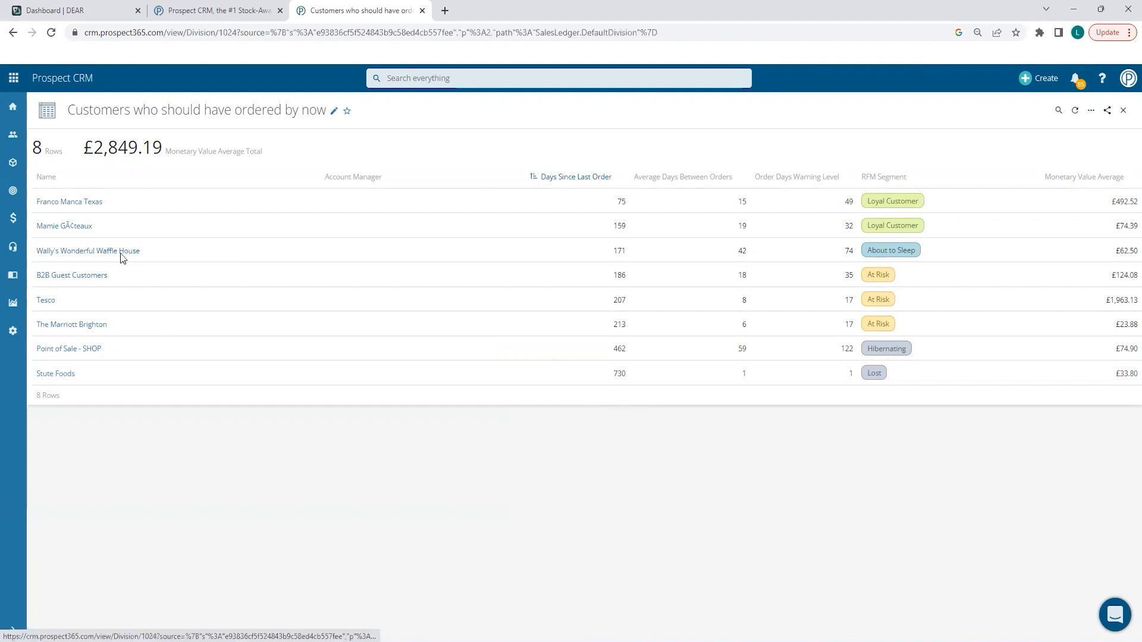
Open Wally's Wonderful Waffle House from the 'customers who should have ordered by now' report
{"action": "left_click", "coordinate": [87, 251]}
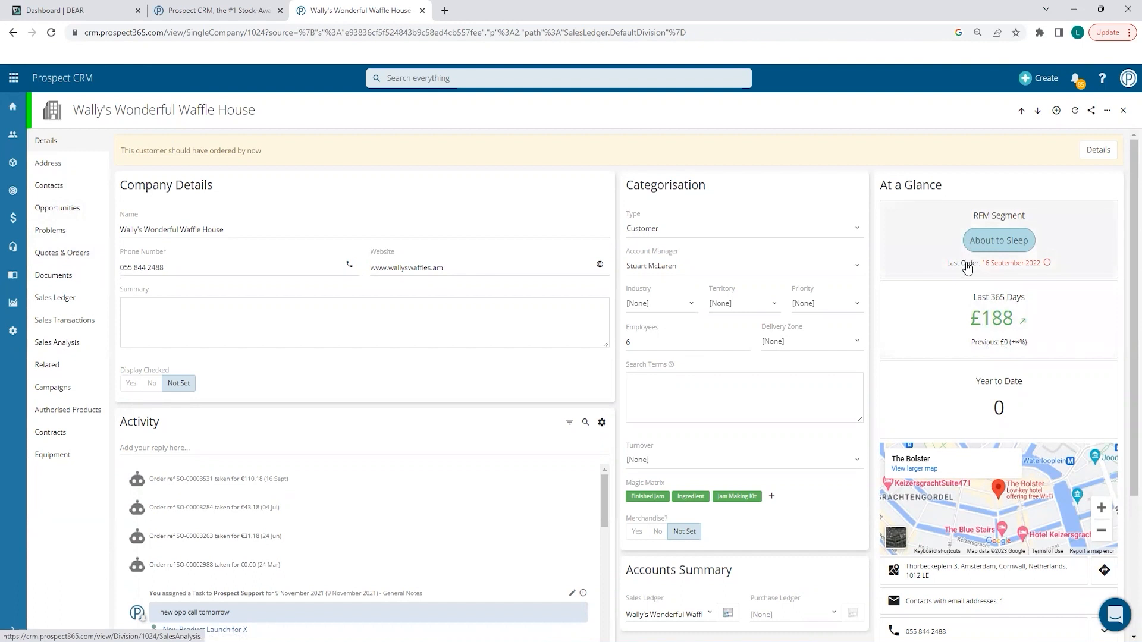
{"action": "mouse_move", "coordinate": [961, 269]}
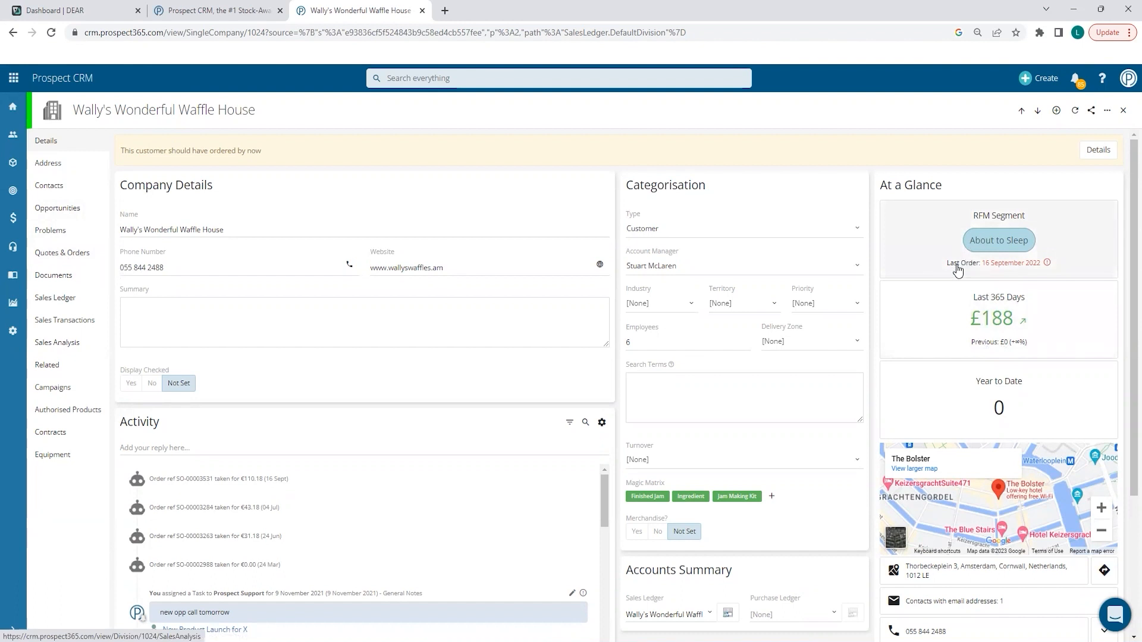
{"action": "mouse_move", "coordinate": [969, 309]}
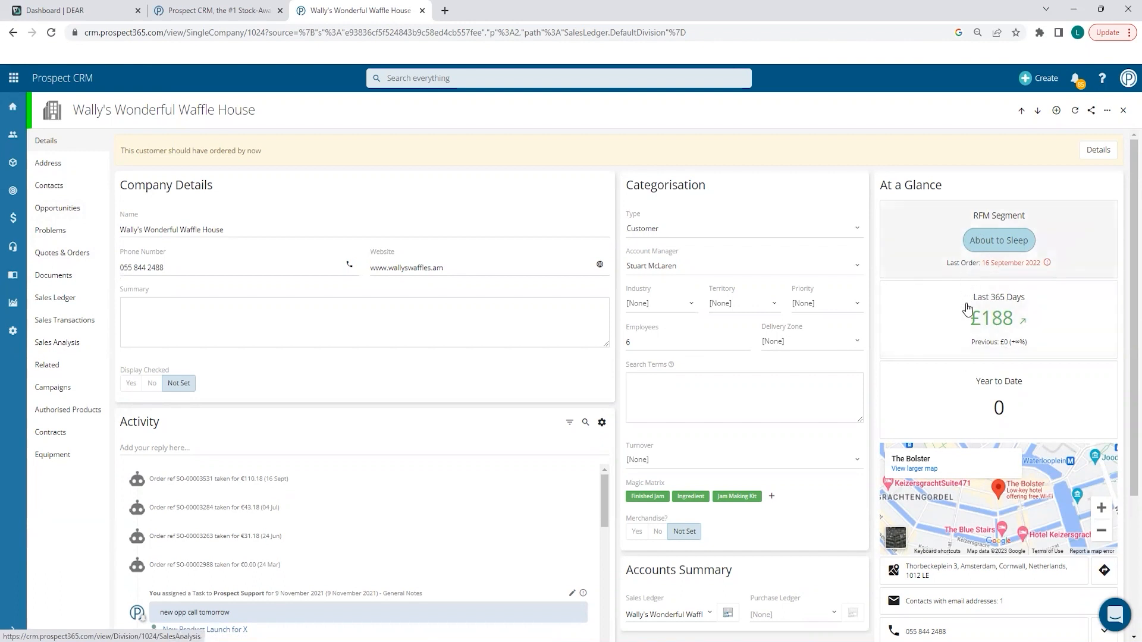
Show the Sales Analysis for Wally's Wonderful Waffle House
{"action": "left_click", "coordinate": [57, 342]}
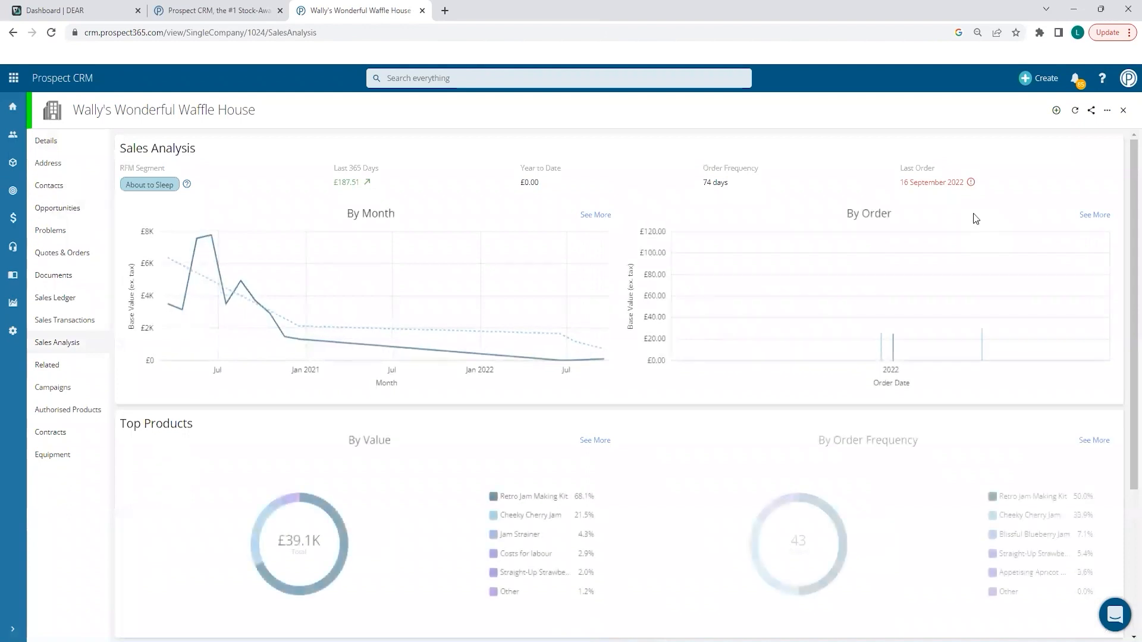
{"action": "mouse_move", "coordinate": [740, 276]}
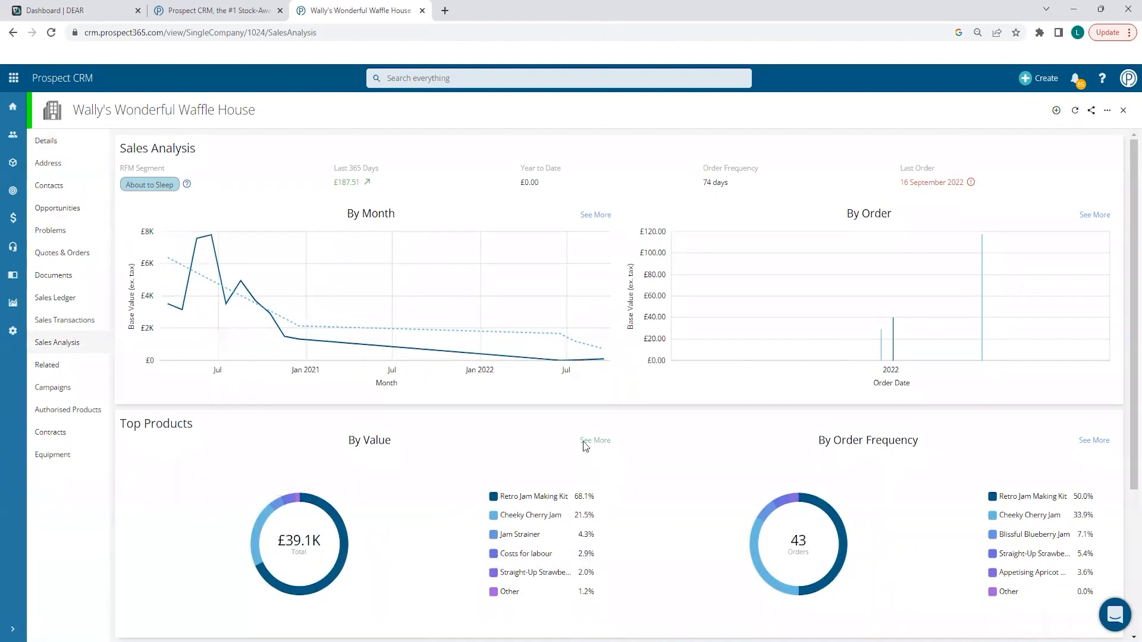
Expand Top Products By Value and open the Cheeky Cherry Jam product record
{"action": "left_click", "coordinate": [594, 440]}
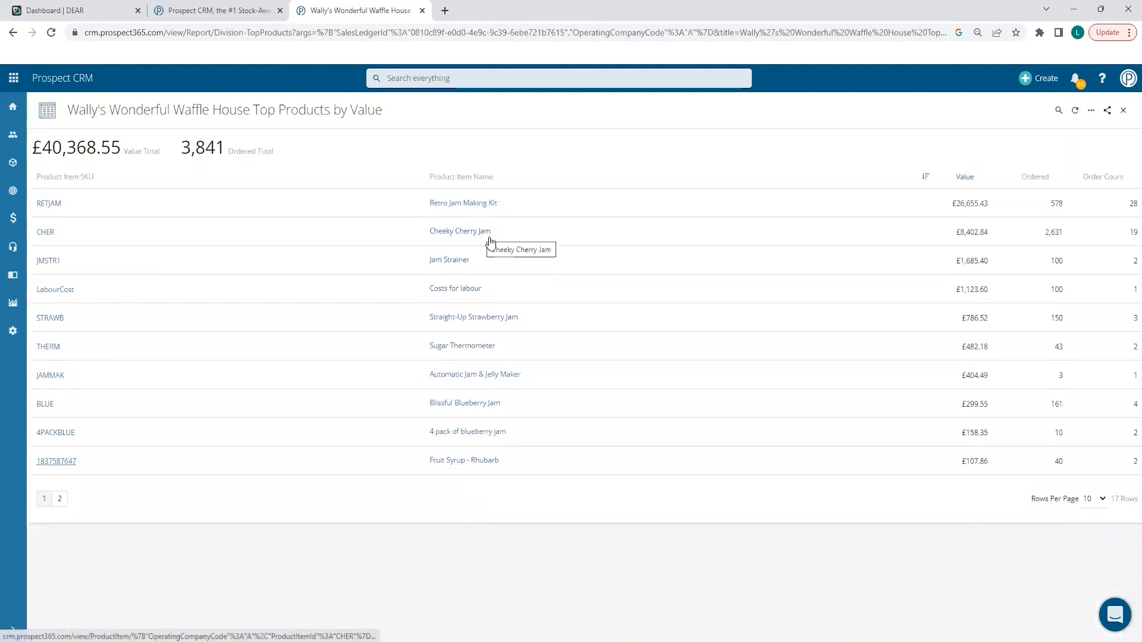
{"action": "left_click", "coordinate": [460, 231]}
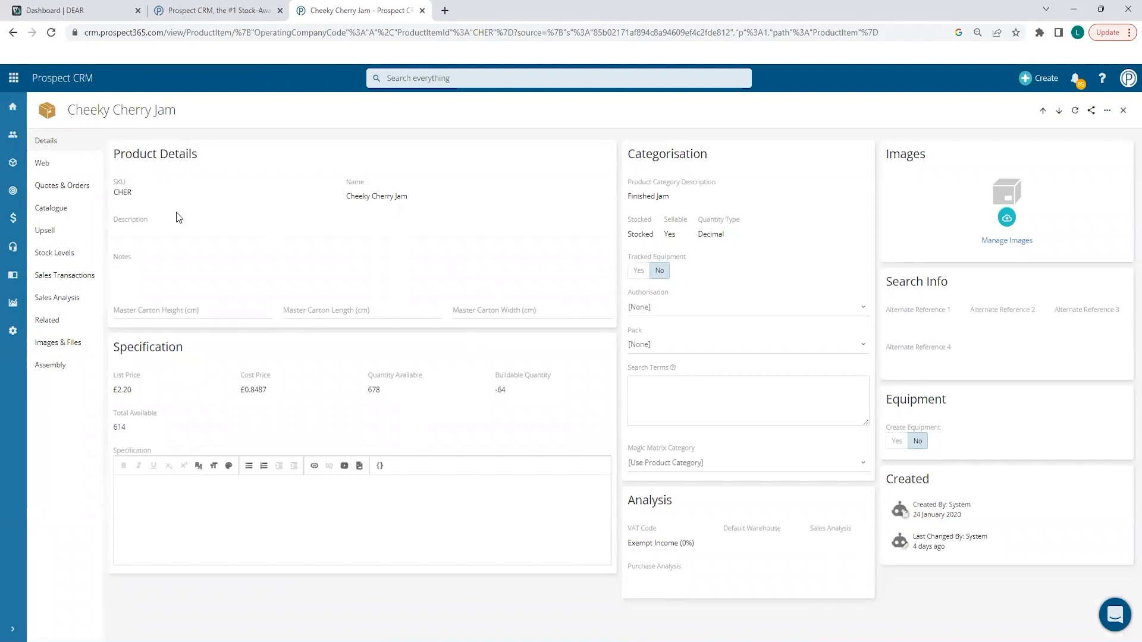
{"action": "mouse_move", "coordinate": [1052, 250]}
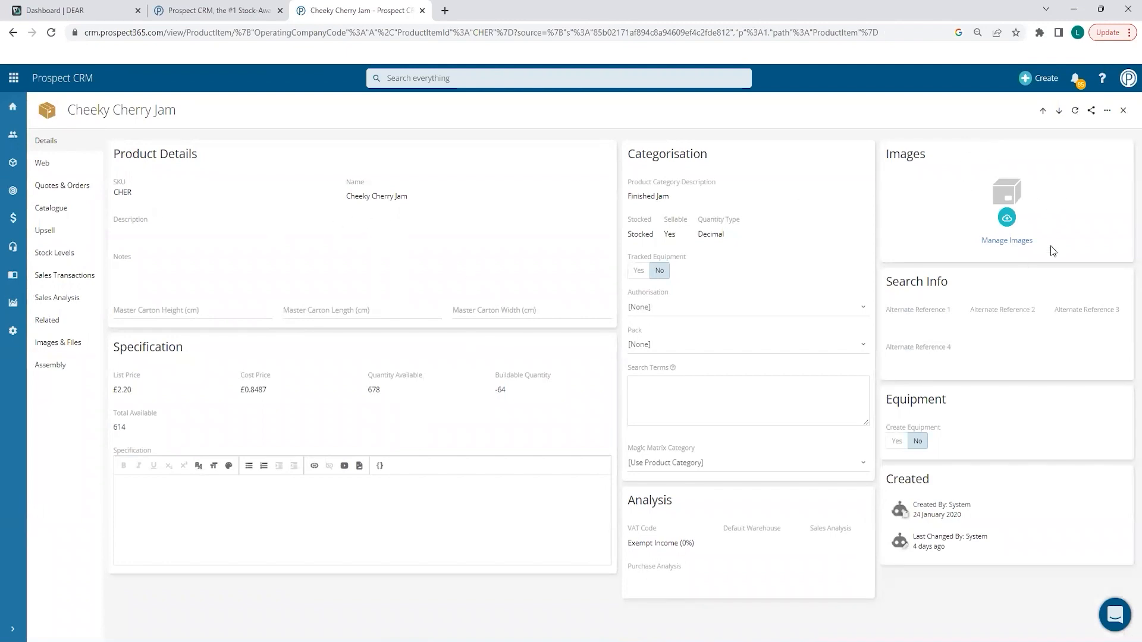
{"action": "mouse_move", "coordinate": [95, 393]}
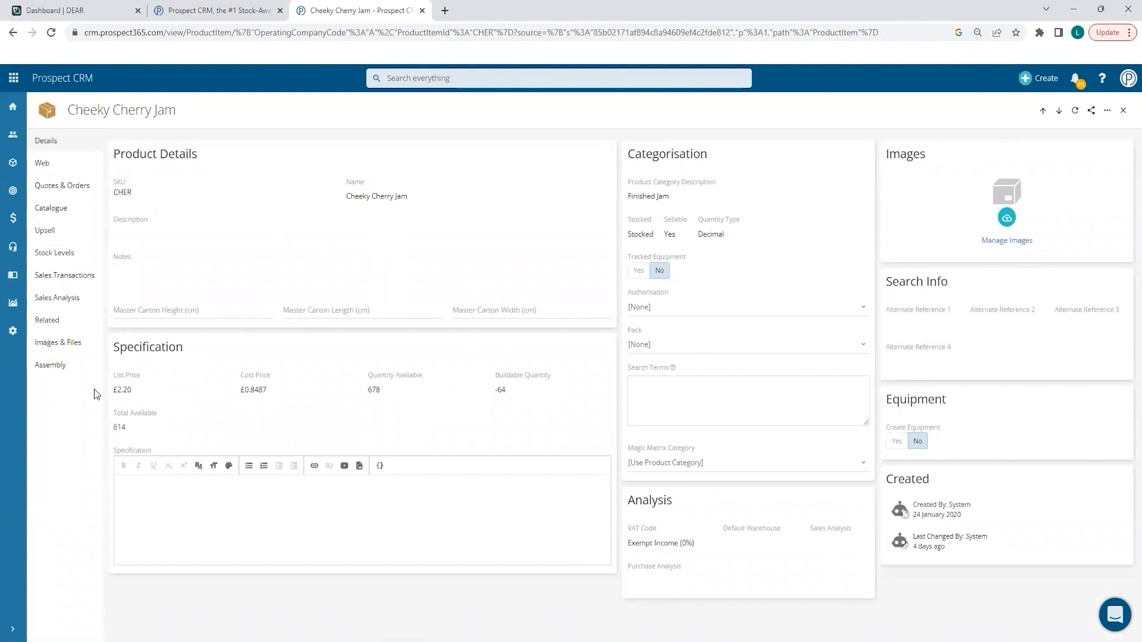
{"action": "mouse_move", "coordinate": [371, 348]}
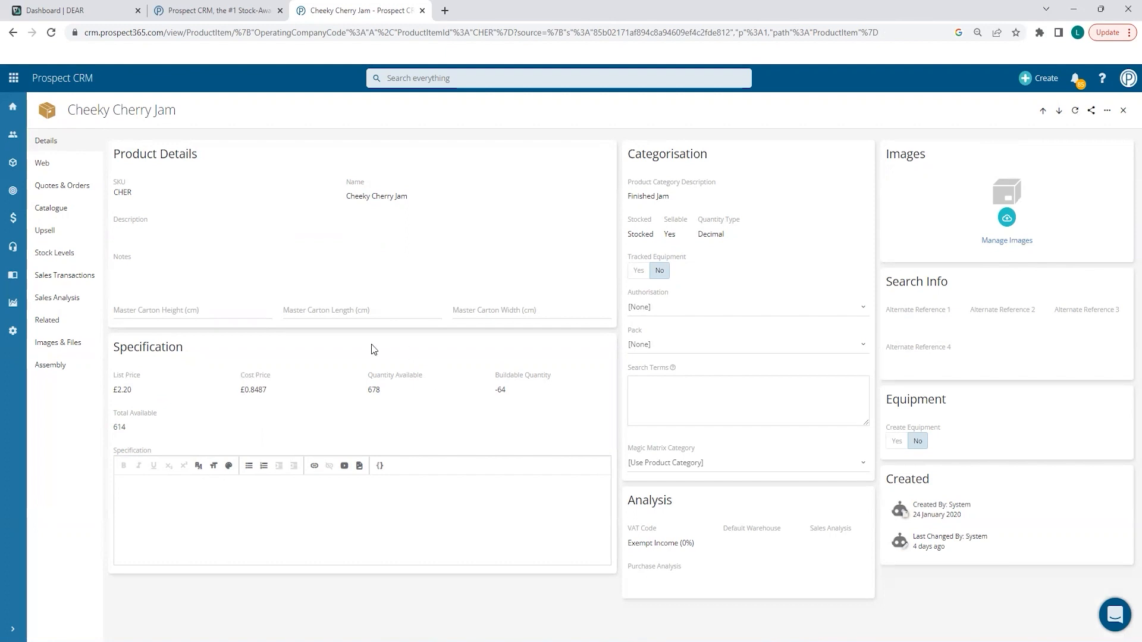
{"action": "mouse_move", "coordinate": [364, 355]}
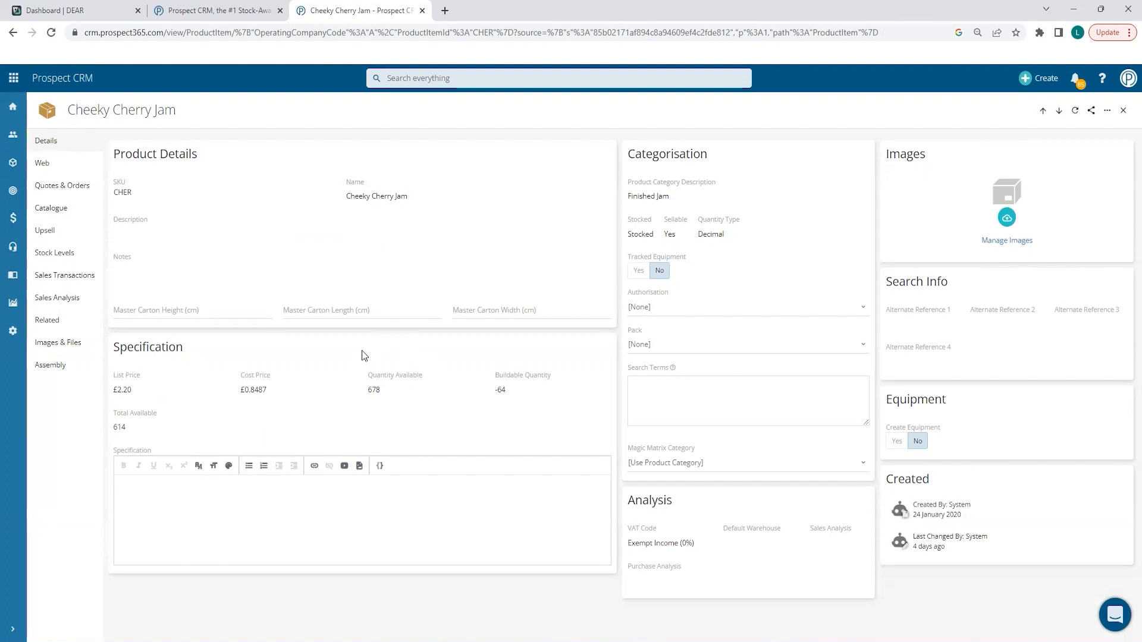
{"action": "mouse_move", "coordinate": [364, 374]}
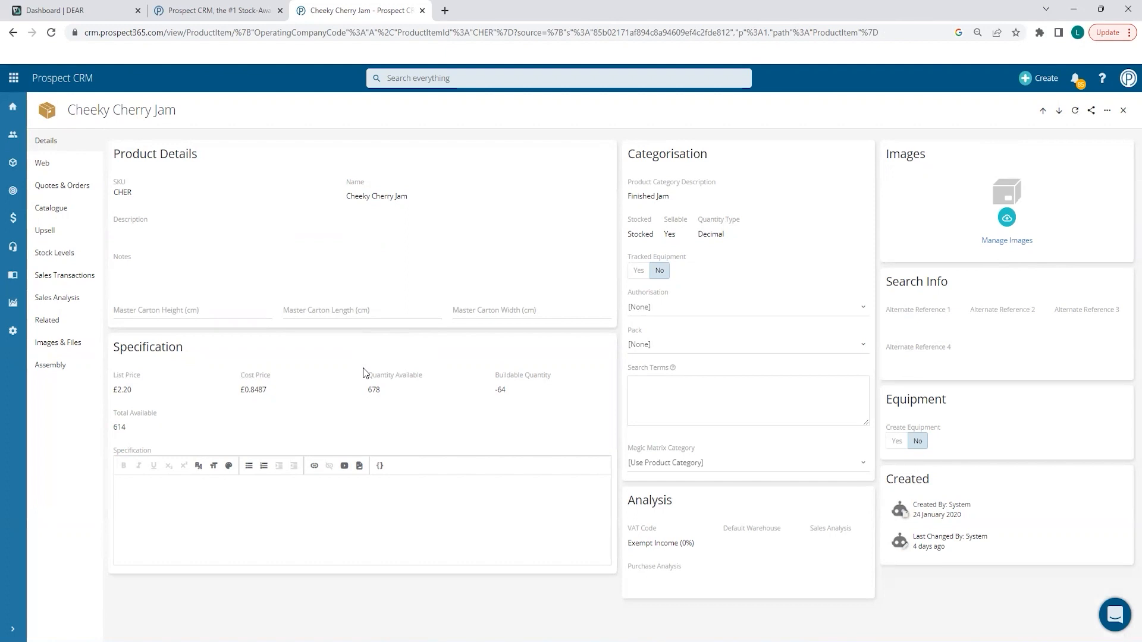
{"action": "mouse_move", "coordinate": [457, 372]}
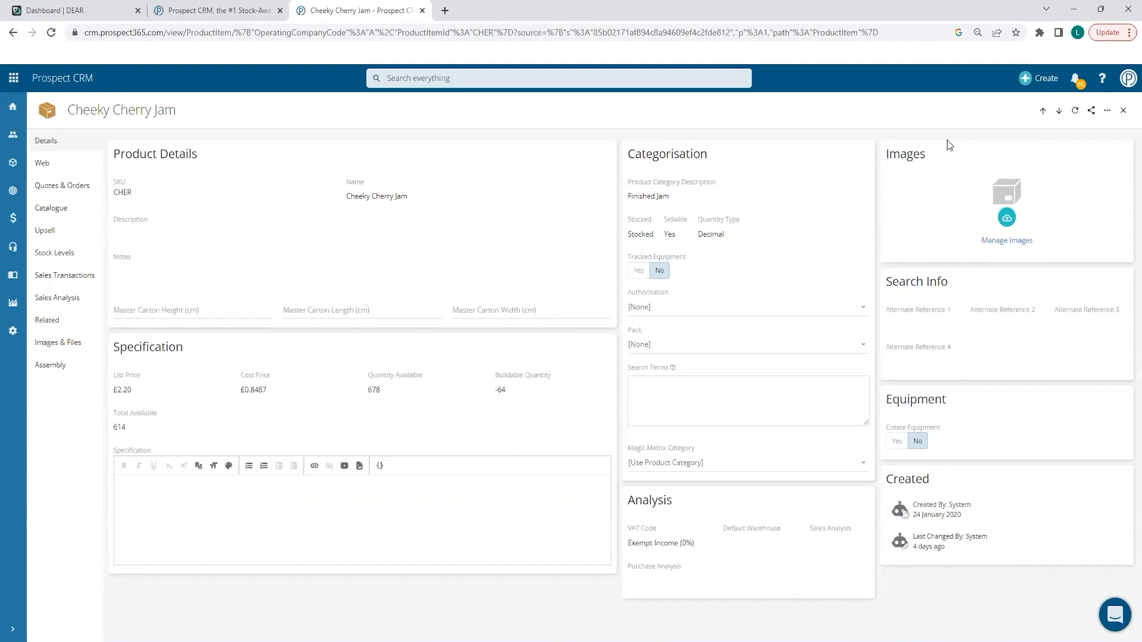
{"action": "mouse_move", "coordinate": [1043, 85]}
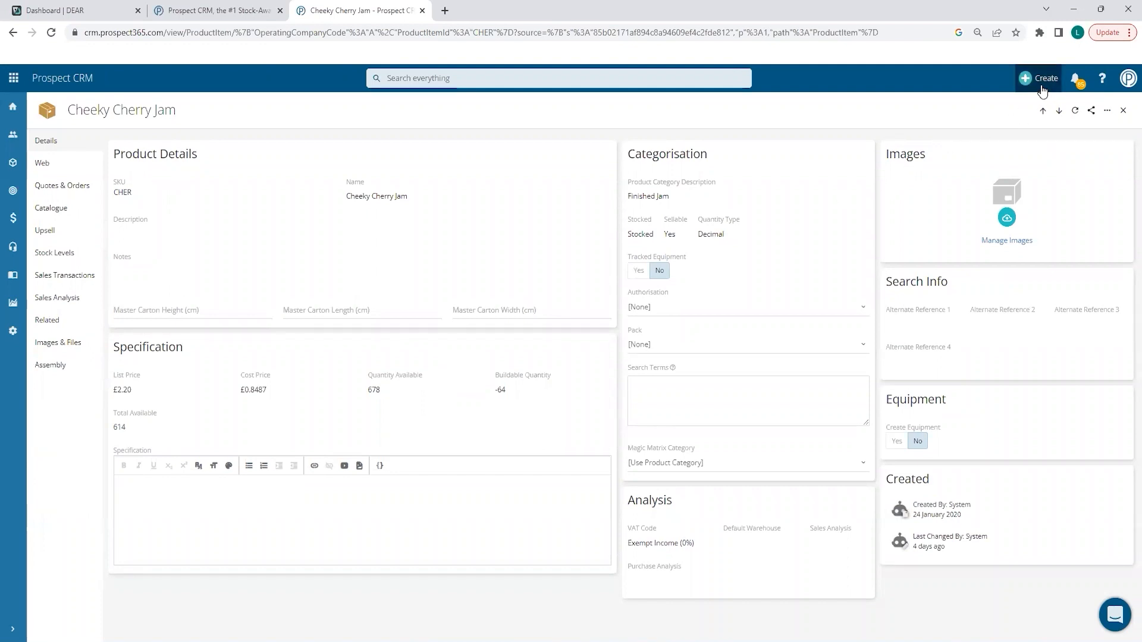
Bring up the Global Create menu over the Cheeky Cherry Jam record
{"action": "left_click", "coordinate": [1041, 78]}
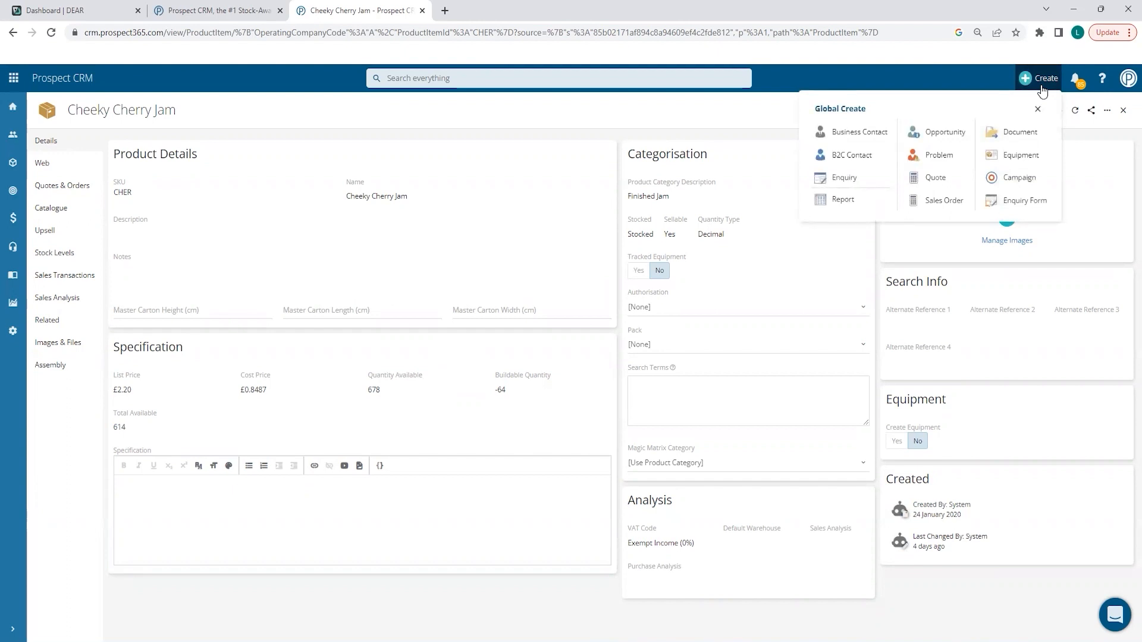
{"action": "mouse_move", "coordinate": [857, 132]}
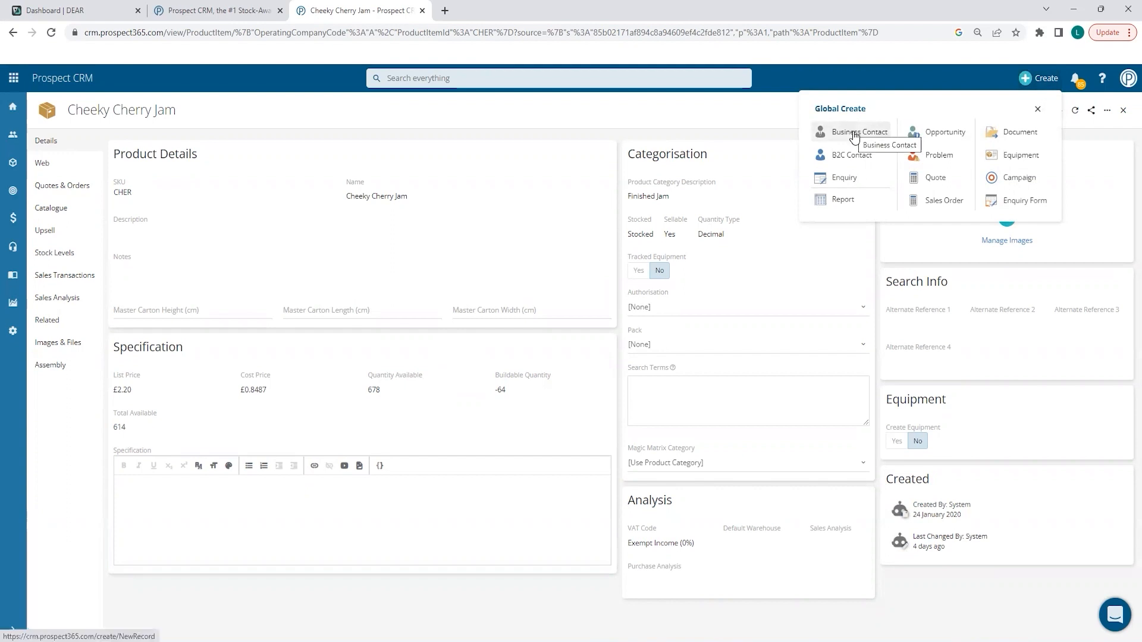
{"action": "mouse_move", "coordinate": [843, 179]}
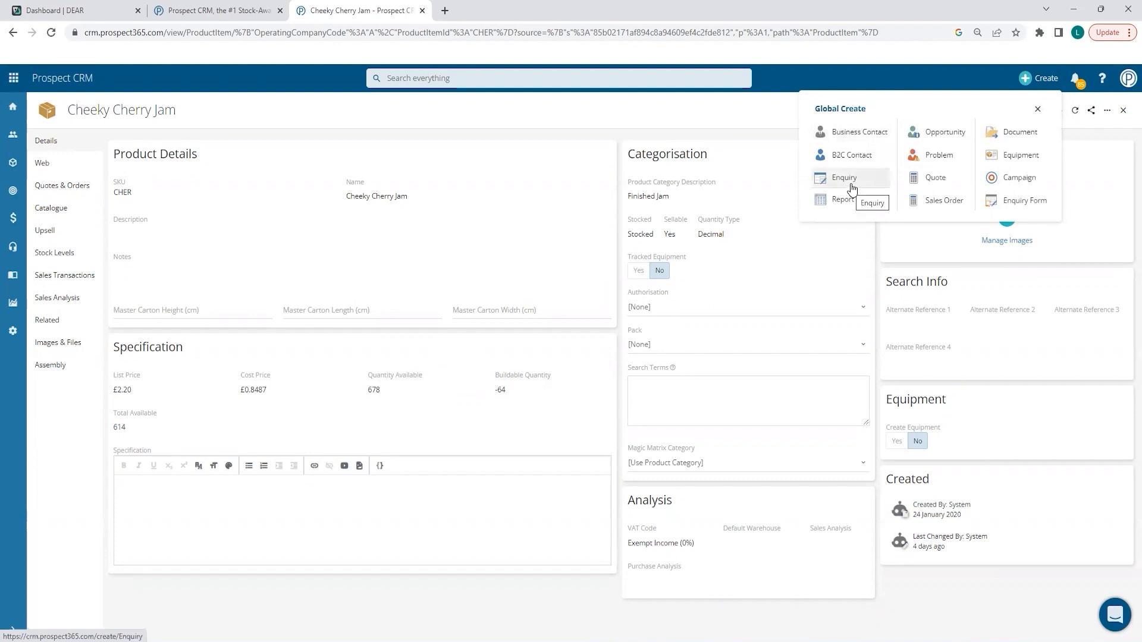
{"action": "mouse_move", "coordinate": [842, 198]}
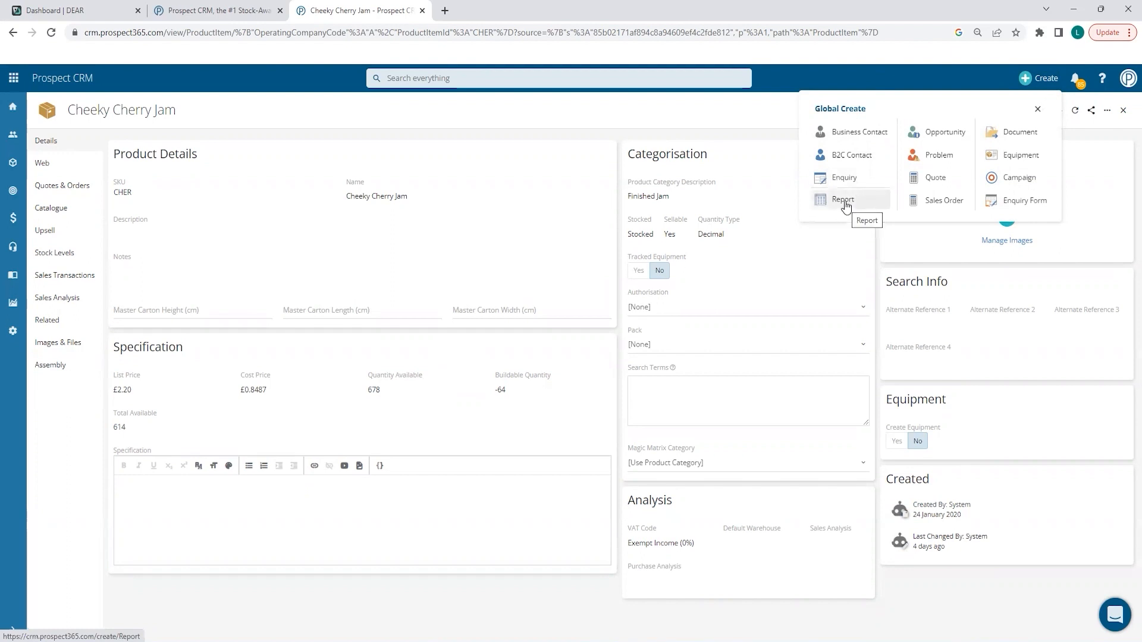
{"action": "mouse_move", "coordinate": [937, 132]}
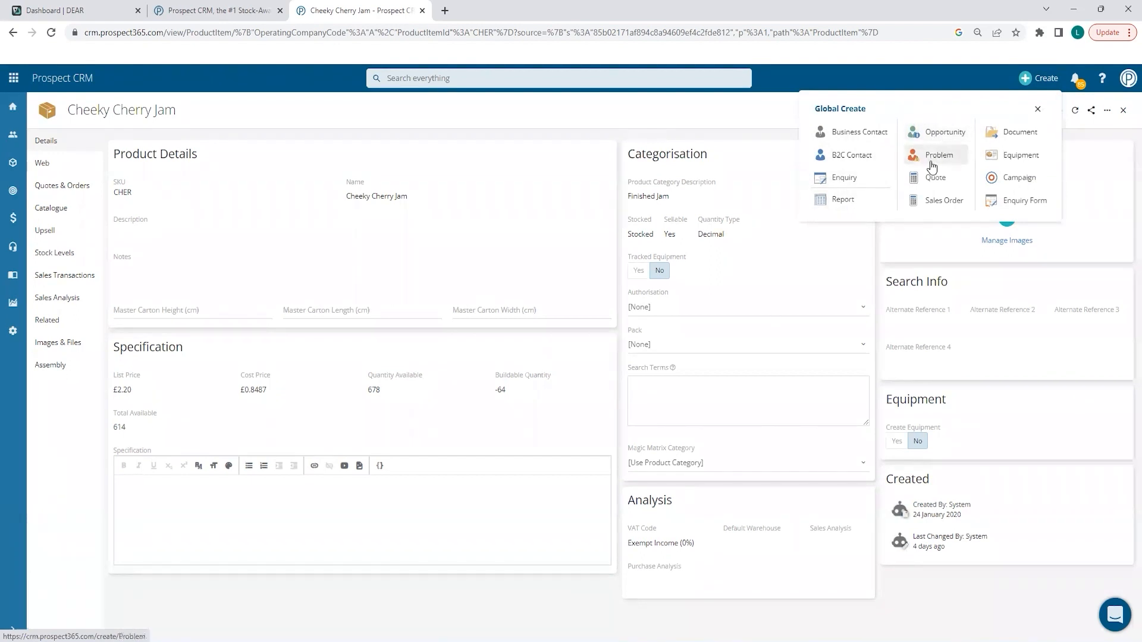
{"action": "mouse_move", "coordinate": [938, 155]}
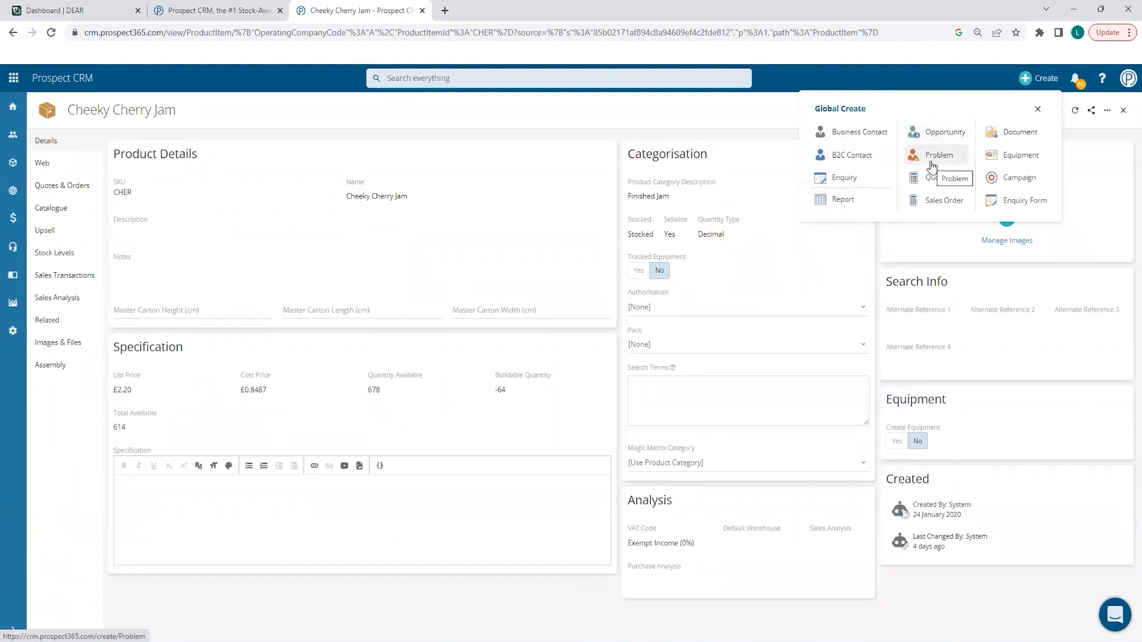
{"action": "mouse_move", "coordinate": [934, 177]}
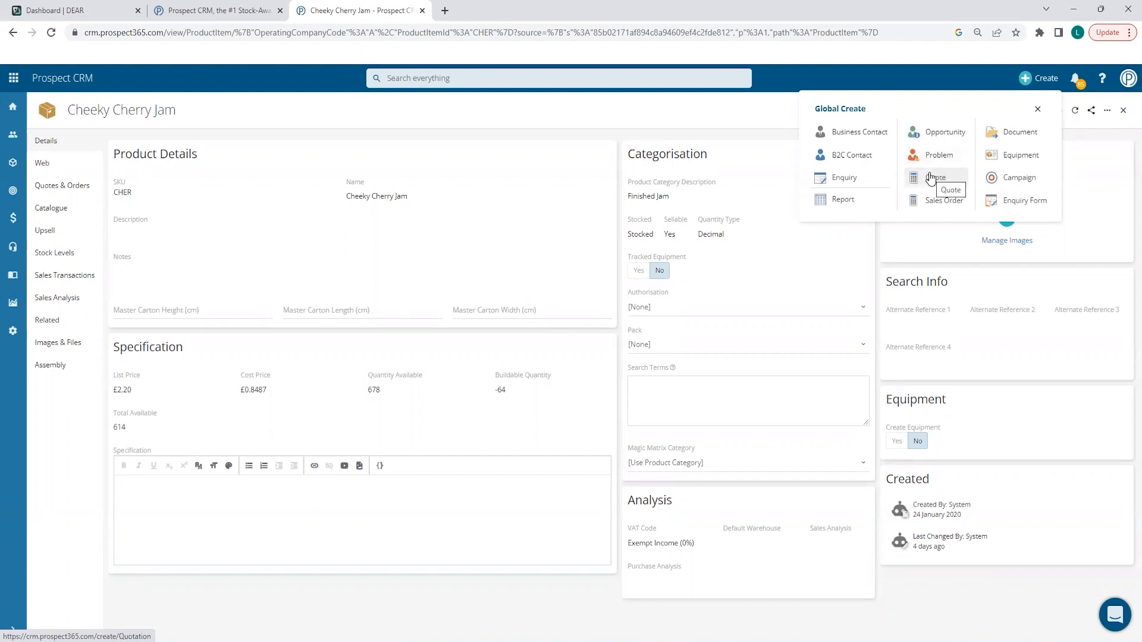
{"action": "mouse_move", "coordinate": [942, 200]}
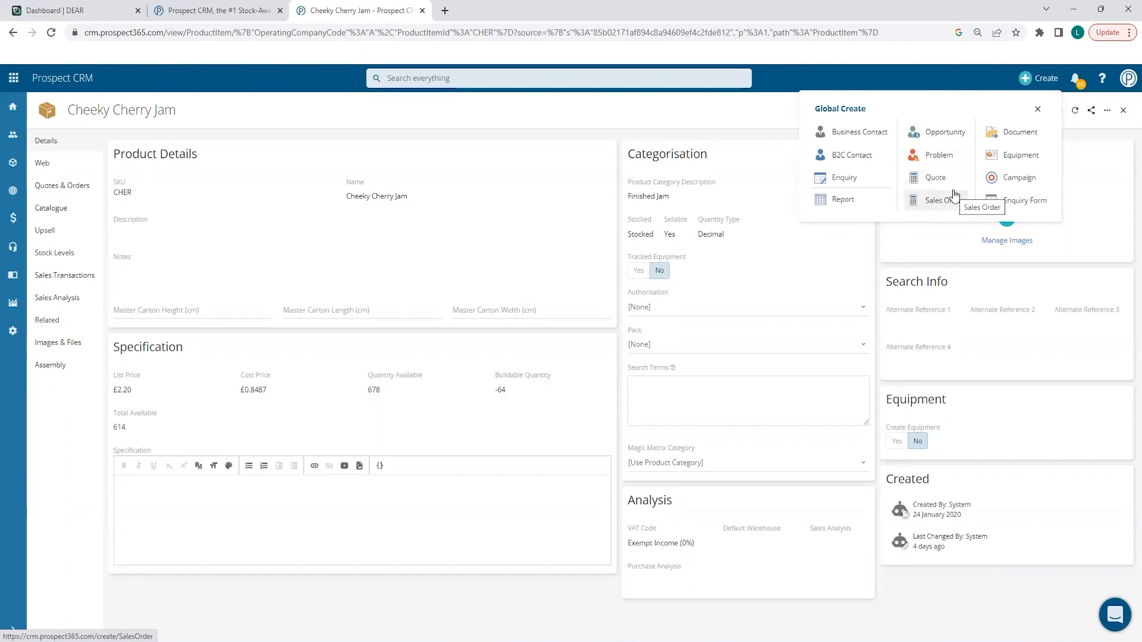
{"action": "mouse_move", "coordinate": [990, 181]}
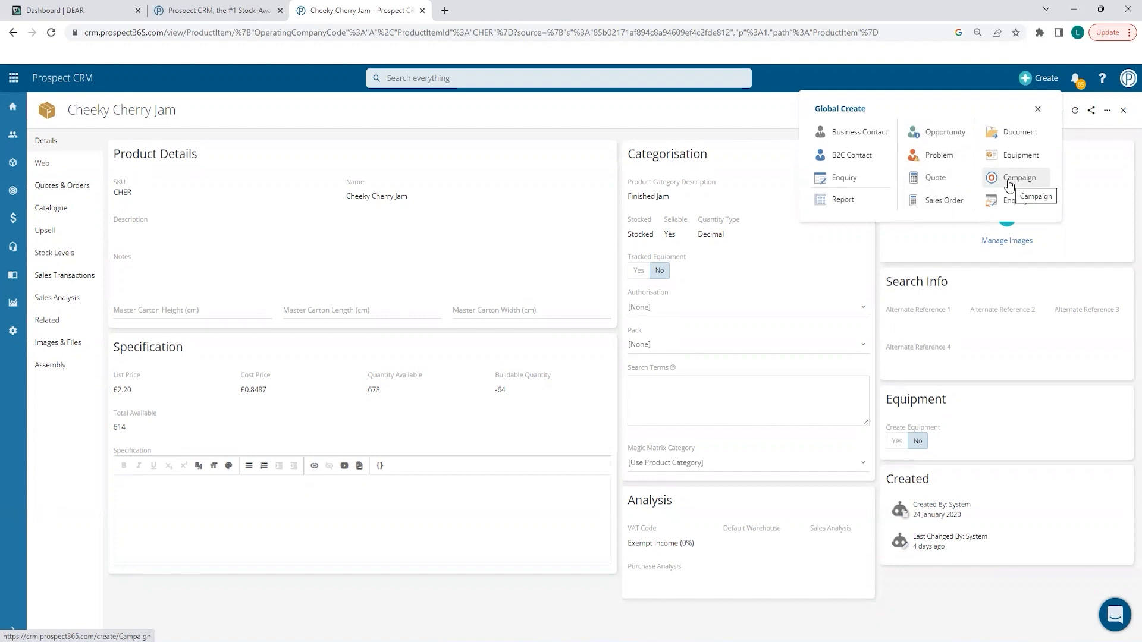
{"action": "mouse_move", "coordinate": [927, 255]}
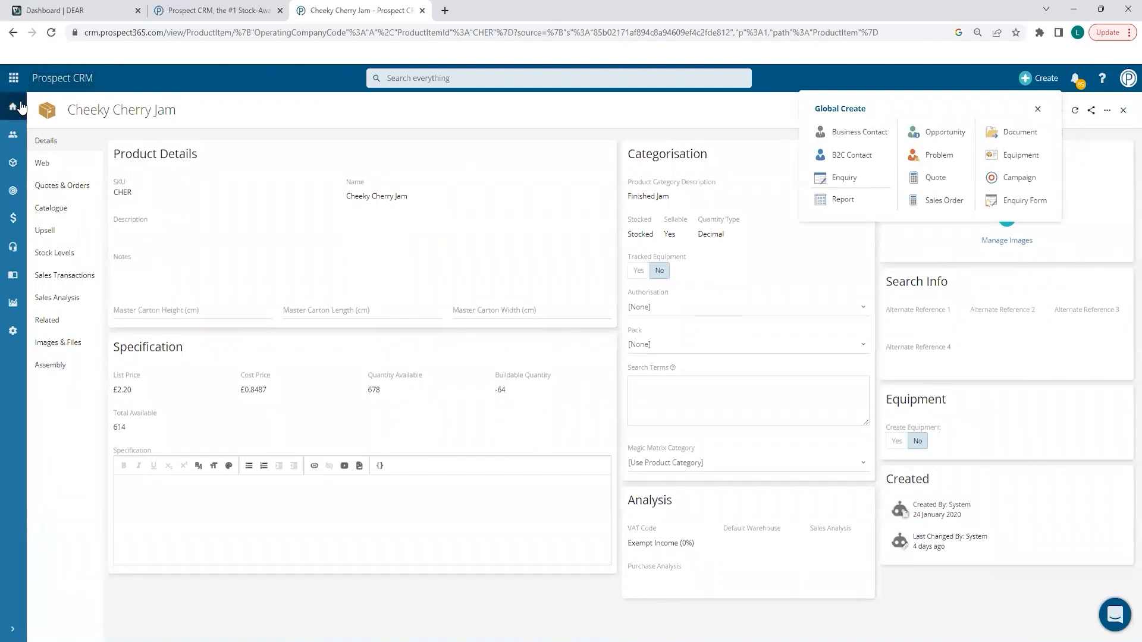
Return to Home and list the available dashboards, including Magic Matrix
{"action": "left_click", "coordinate": [12, 106]}
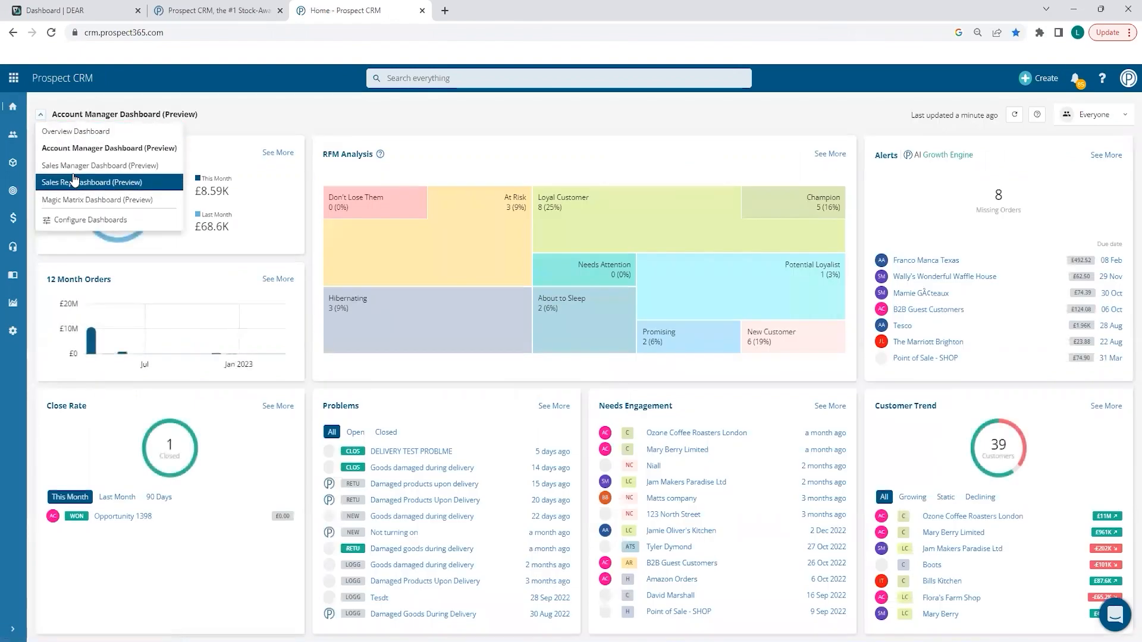
{"action": "mouse_move", "coordinate": [75, 200]}
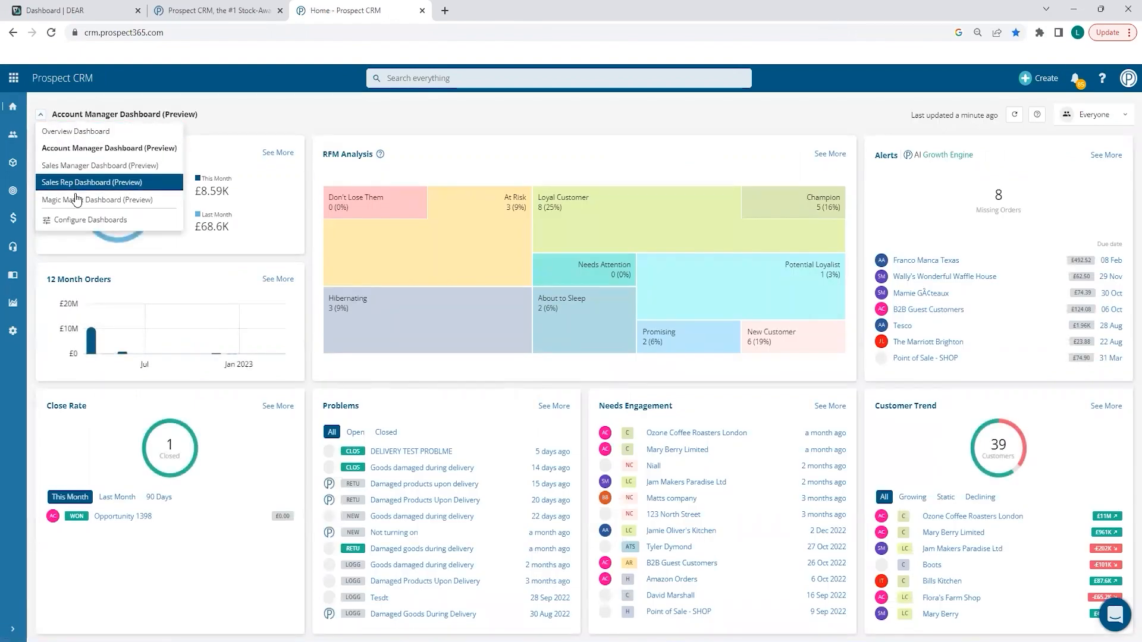
Switch to the Magic Matrix Dashboard (Preview)
{"action": "left_click", "coordinate": [101, 199]}
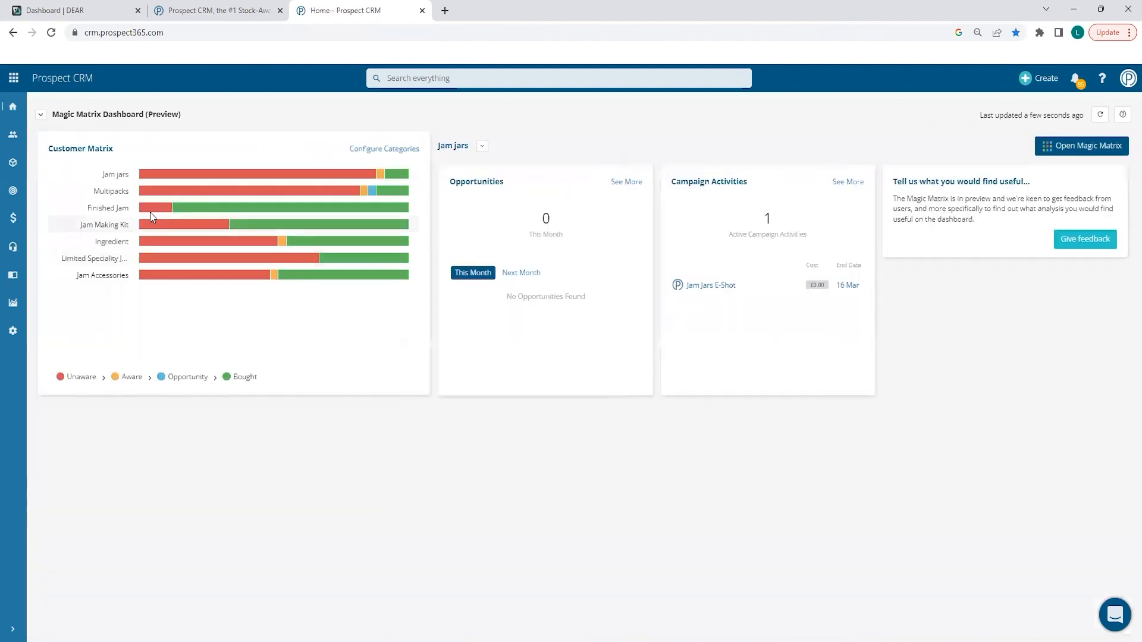
{"action": "mouse_move", "coordinate": [115, 174]}
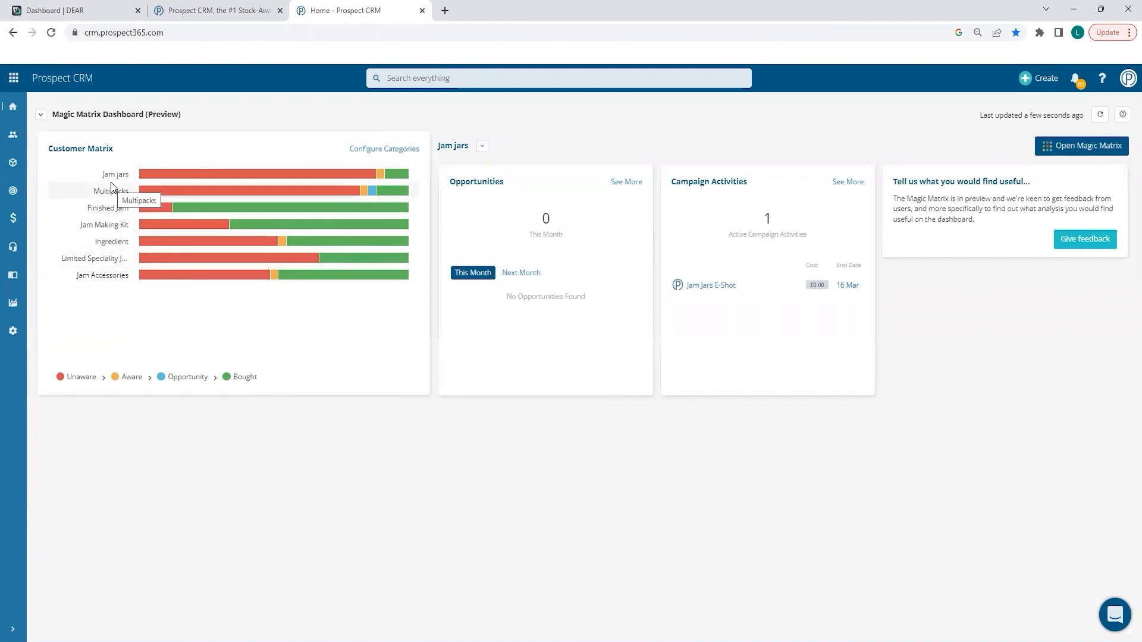
{"action": "mouse_move", "coordinate": [1102, 151]}
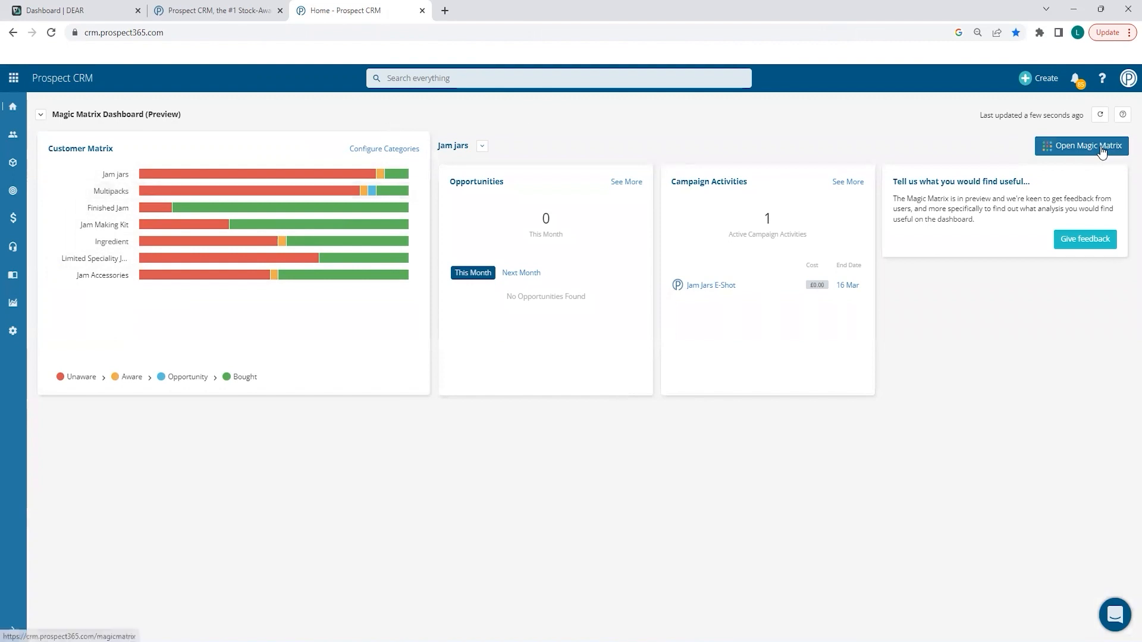
Open the full Magic Matrix grid grading customers per product category
{"action": "left_click", "coordinate": [1081, 146]}
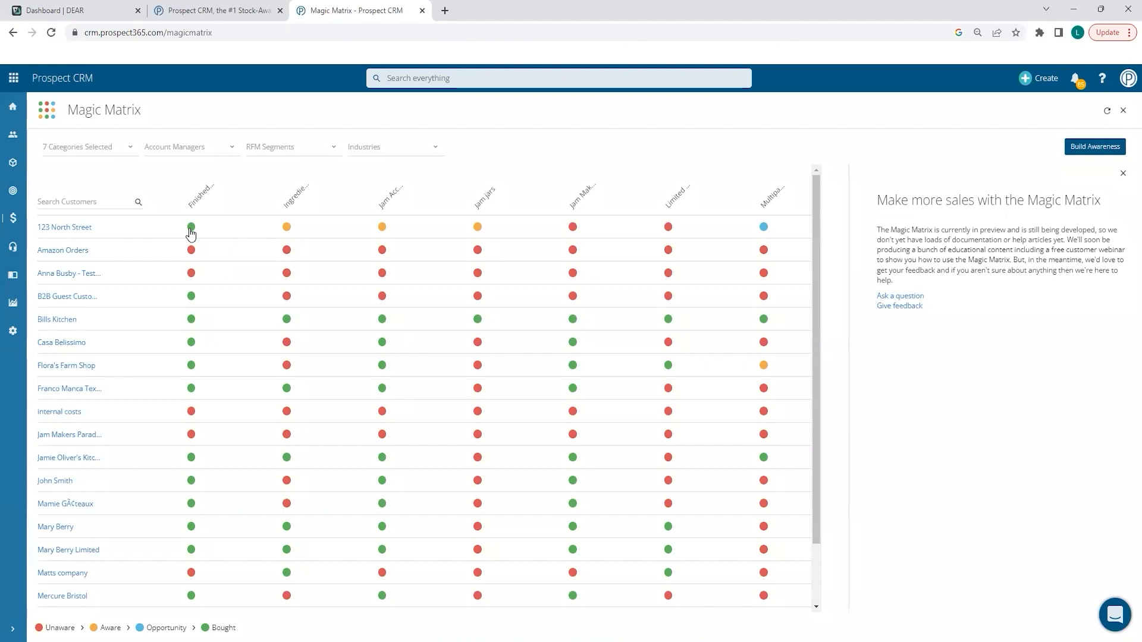
{"action": "mouse_move", "coordinate": [192, 274]}
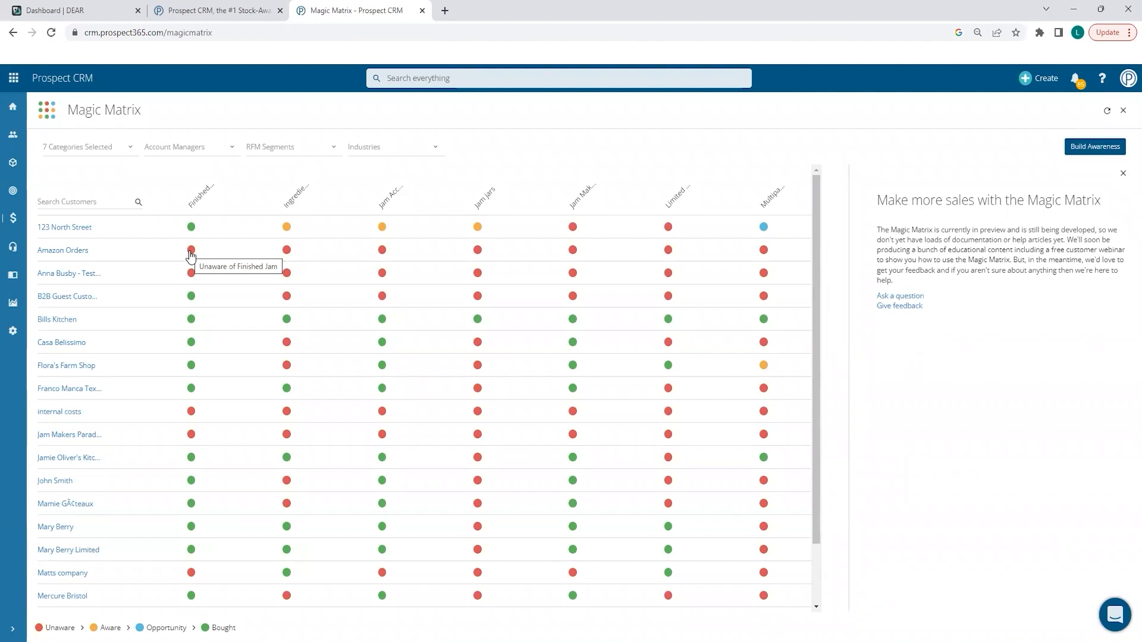
{"action": "mouse_move", "coordinate": [1125, 150]}
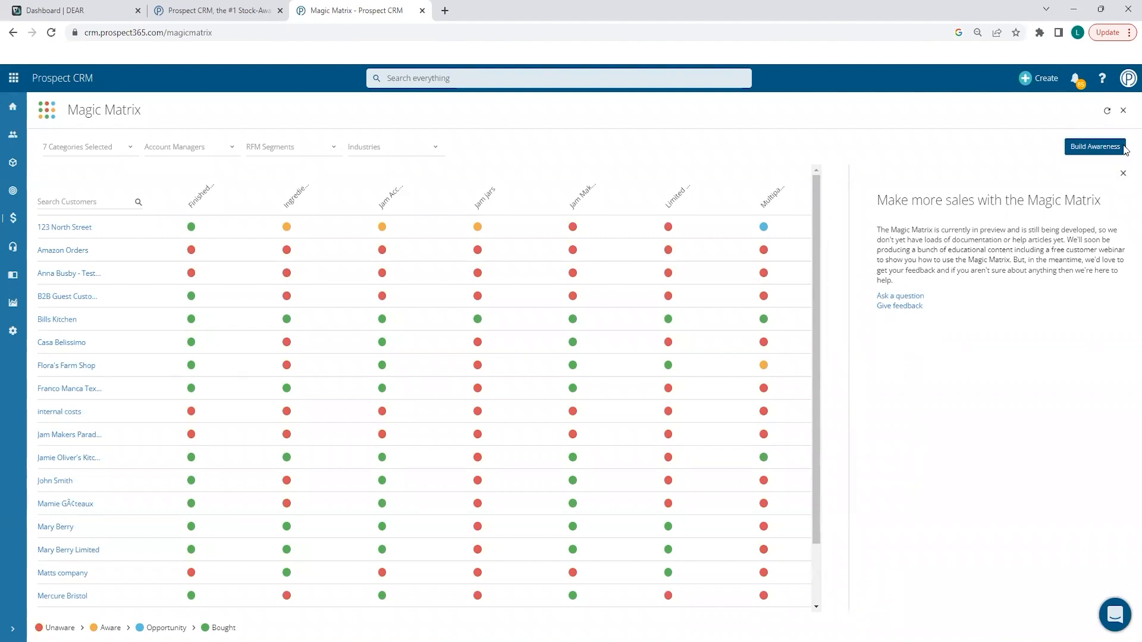